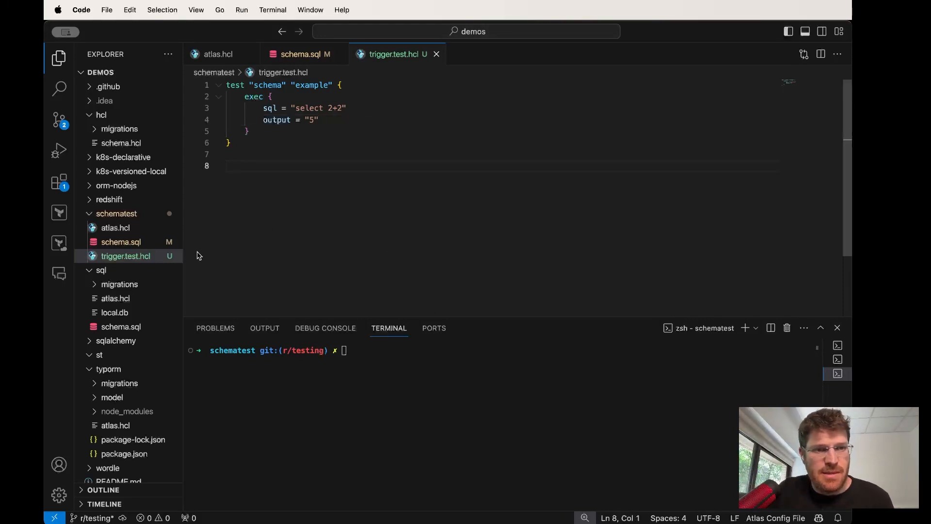
pyautogui.moveTo(214, 274)
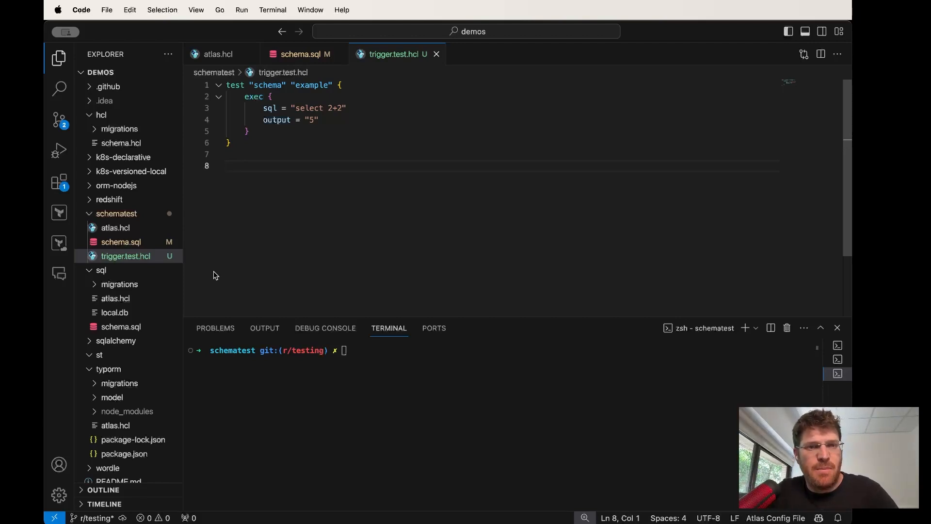
pyautogui.moveTo(270, 247)
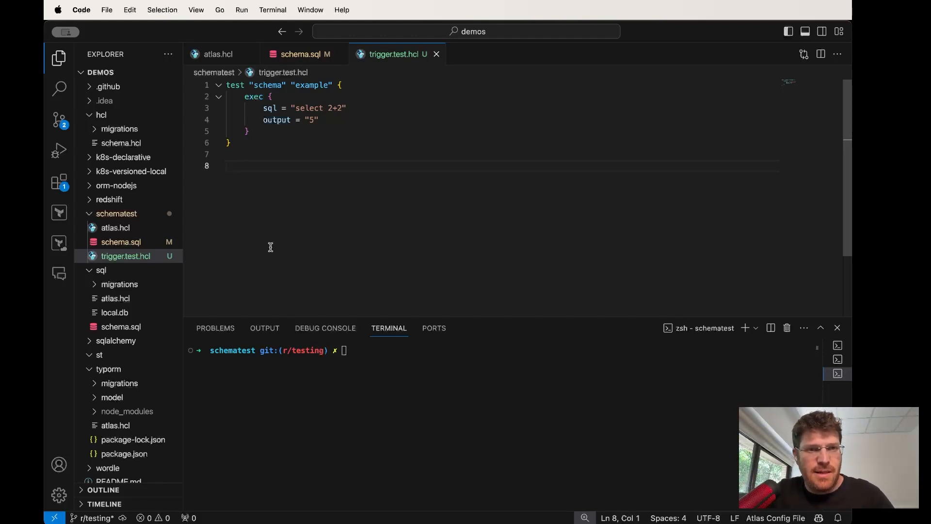
# Change the example test's expected output from "5" to "4" and rerun atlas schema test until it passes
pyautogui.click(256, 153)
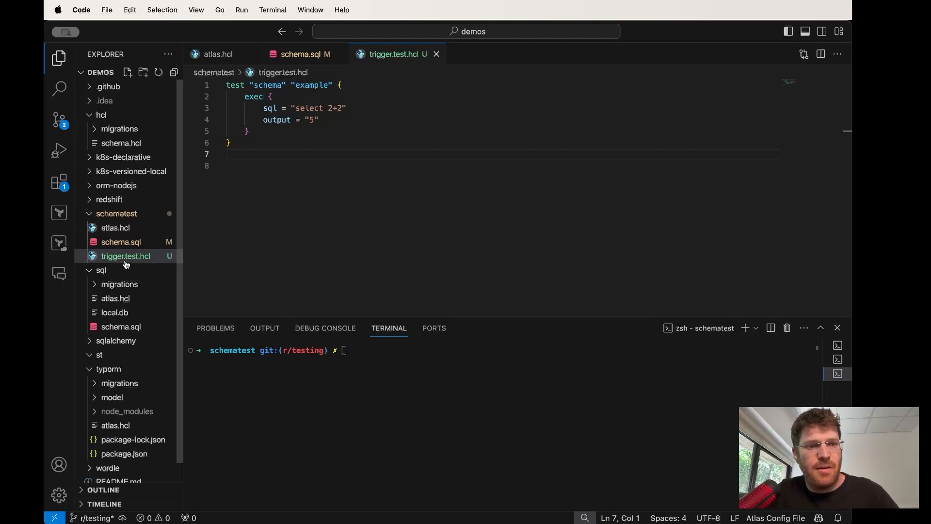
pyautogui.click(323, 165)
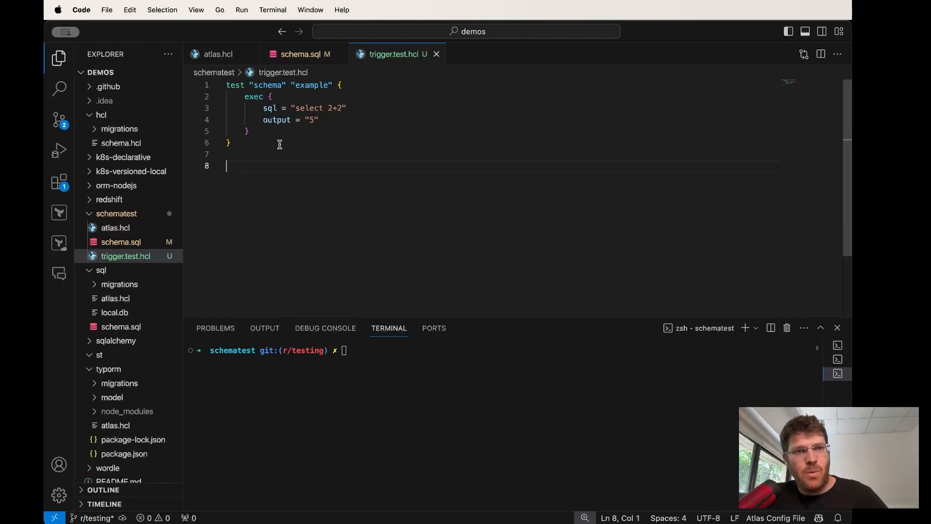
pyautogui.moveTo(266, 222)
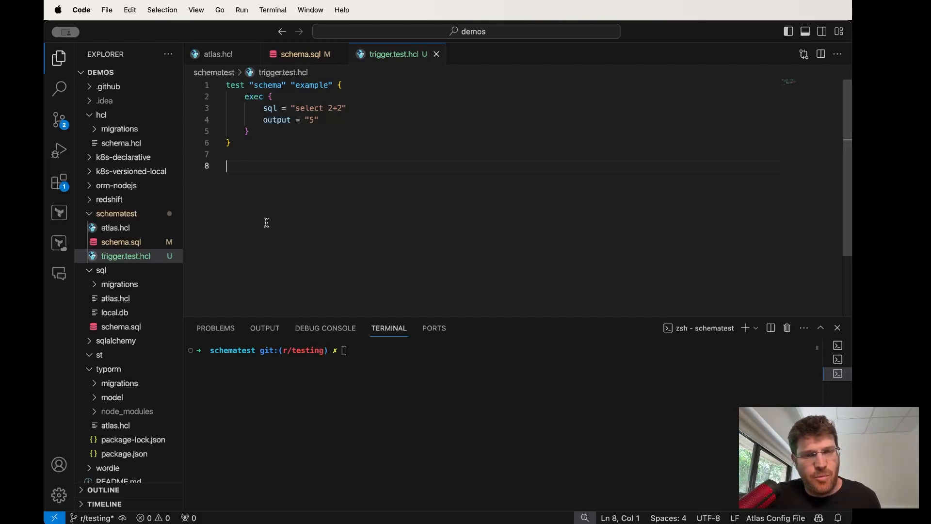
pyautogui.moveTo(292, 467)
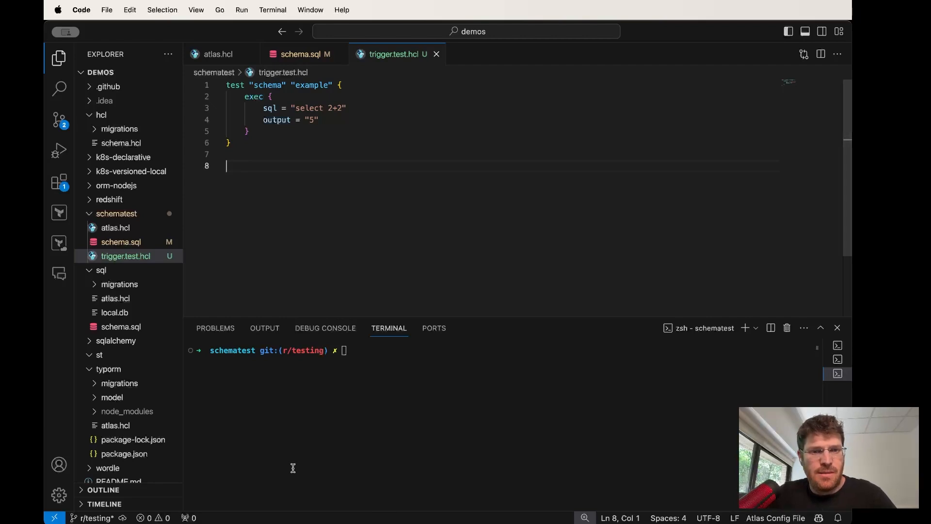
pyautogui.moveTo(320, 101)
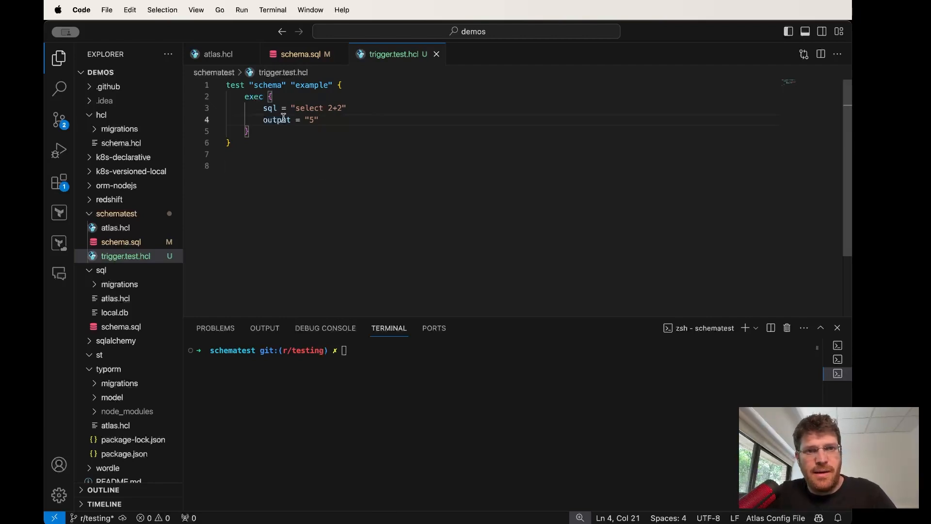
pyautogui.doubleClick(276, 119)
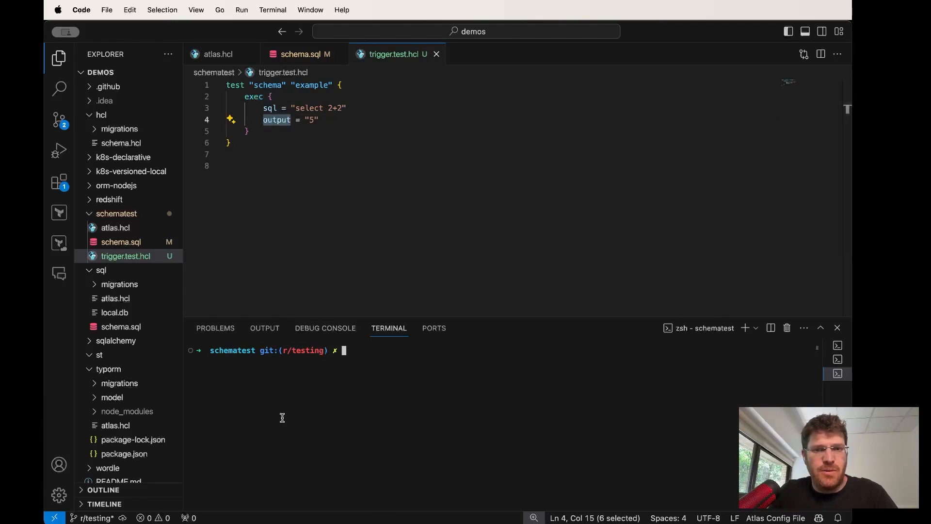
pyautogui.write('atlas schema test --env local')
pyautogui.click(502, 120)
pyautogui.write('4')
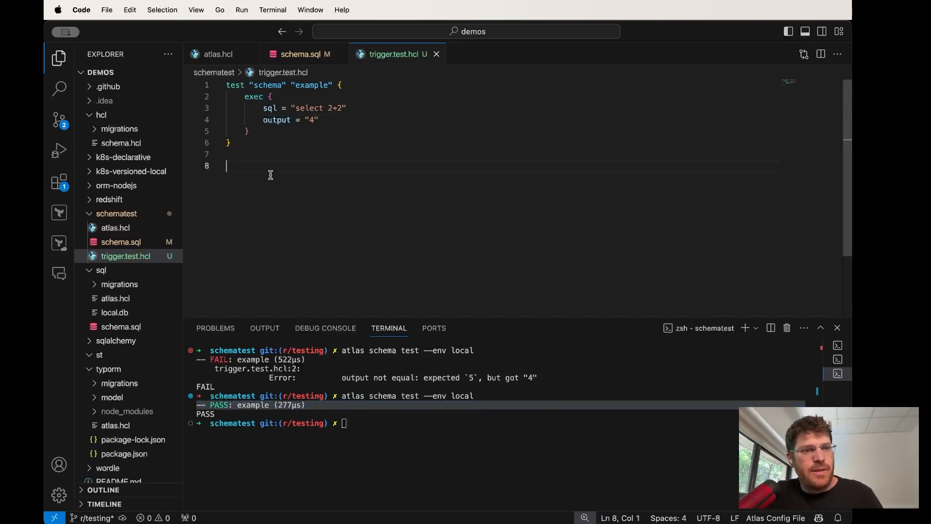
pyautogui.moveTo(281, 255)
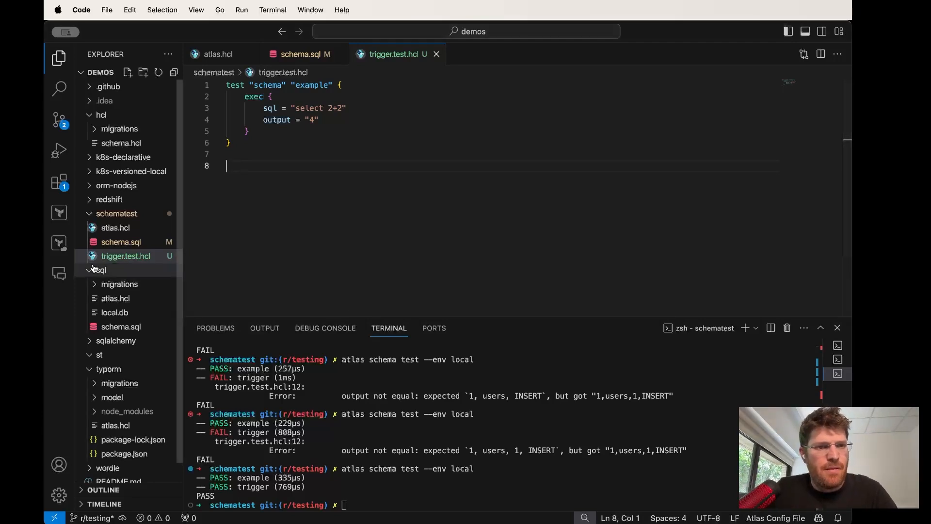
pyautogui.click(120, 241)
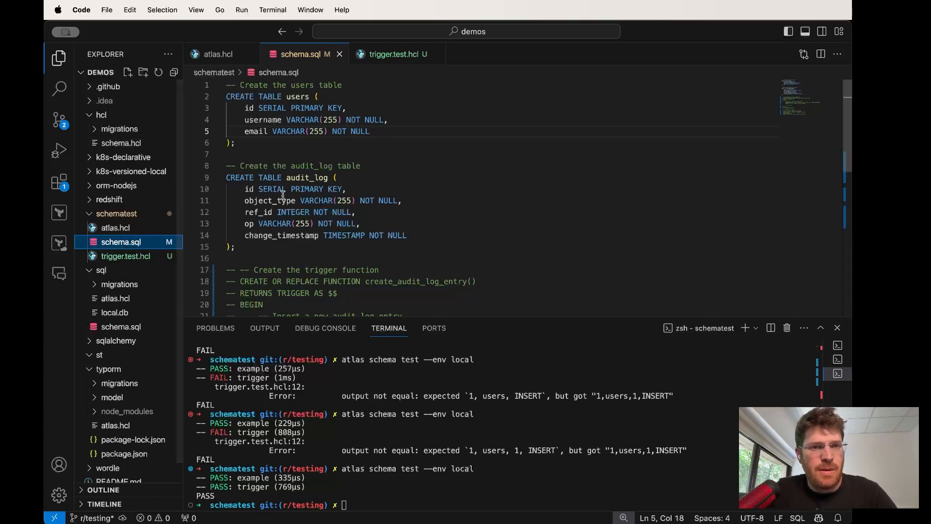
pyautogui.moveTo(235, 85); pyautogui.dragTo(234, 132)
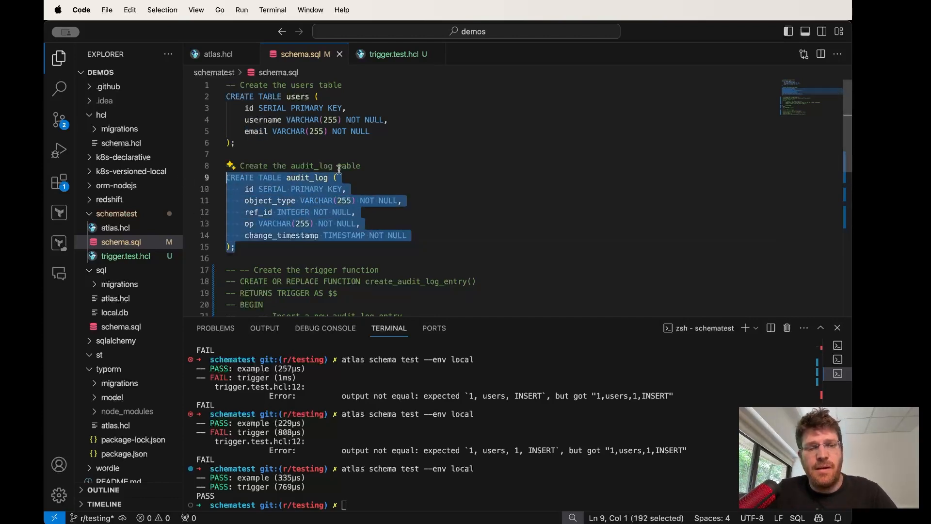
pyautogui.click(285, 189)
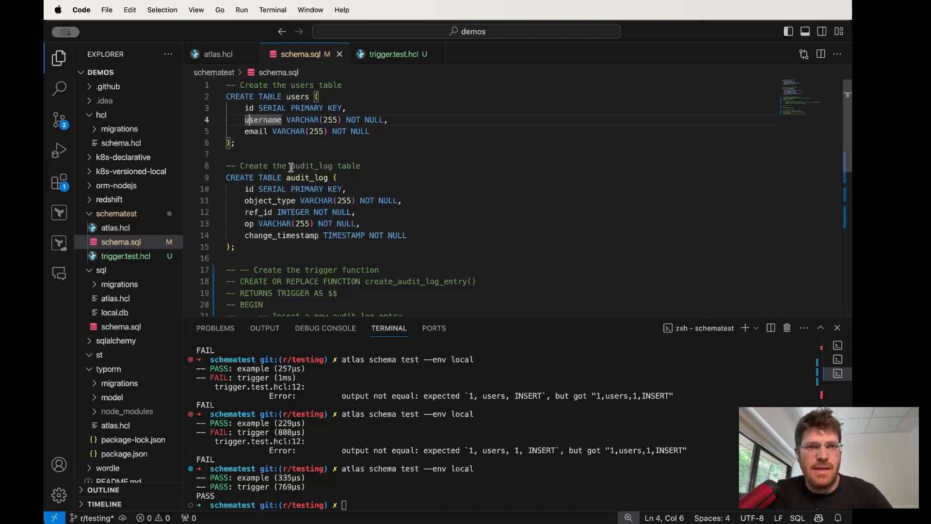
pyautogui.click(392, 54)
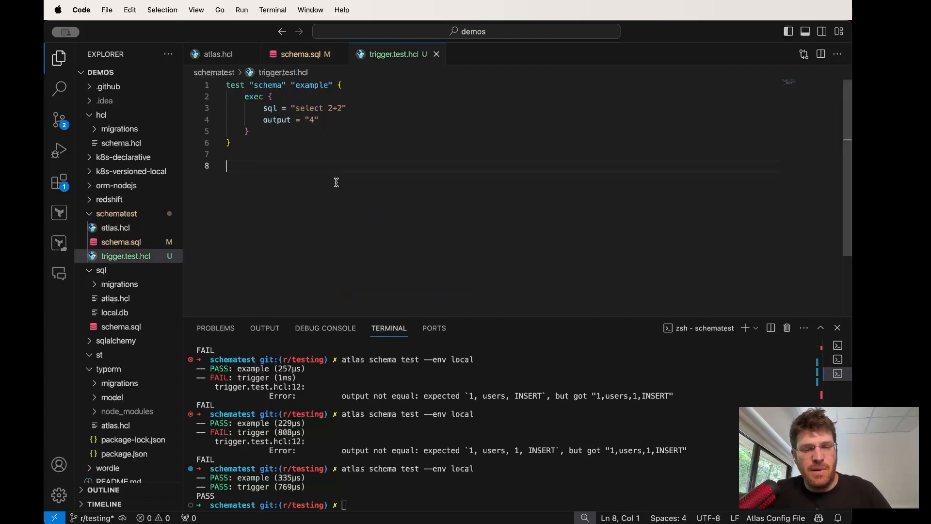
# Add a "trigger" test inserting a user and expecting audit_log "1,users,1,INSERT", then rerun the tests
pyautogui.write('test "schema" "trigger" {')
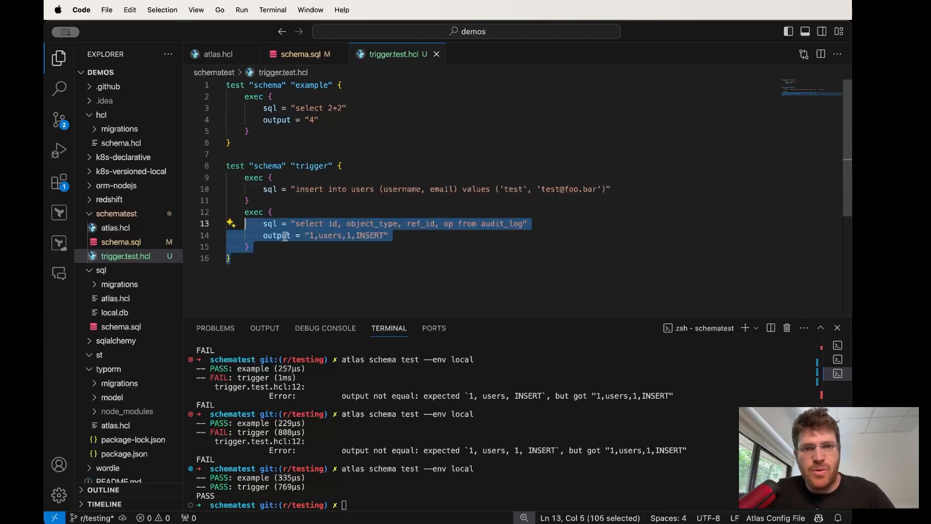
pyautogui.doubleClick(502, 223)
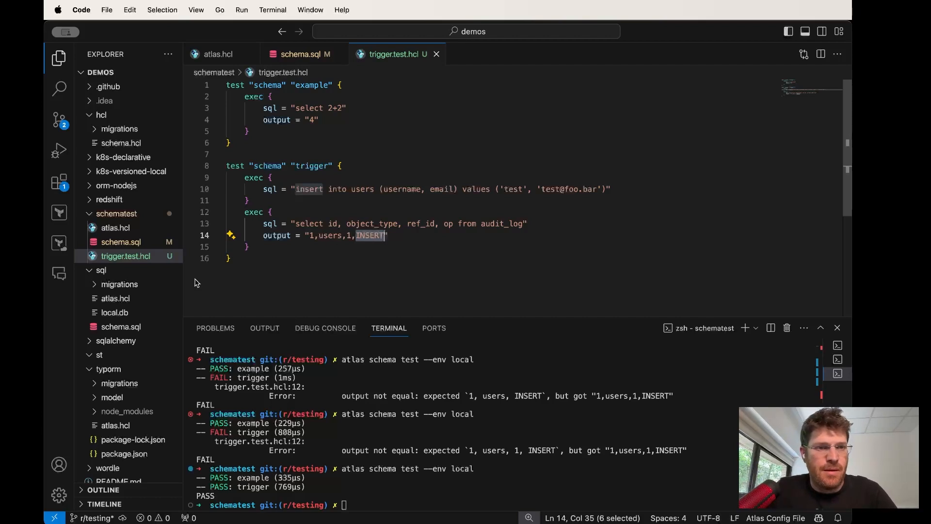
pyautogui.write('chema test --env local')
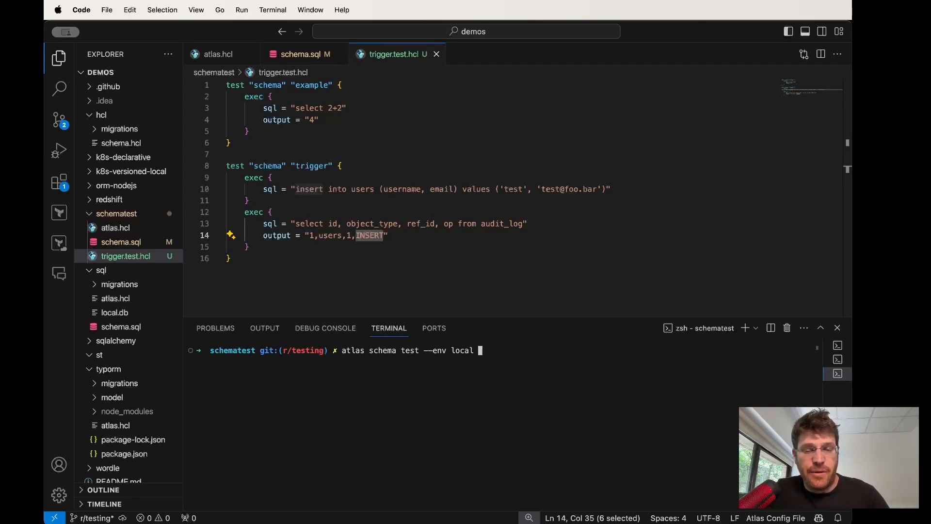
pyautogui.press('Enter')
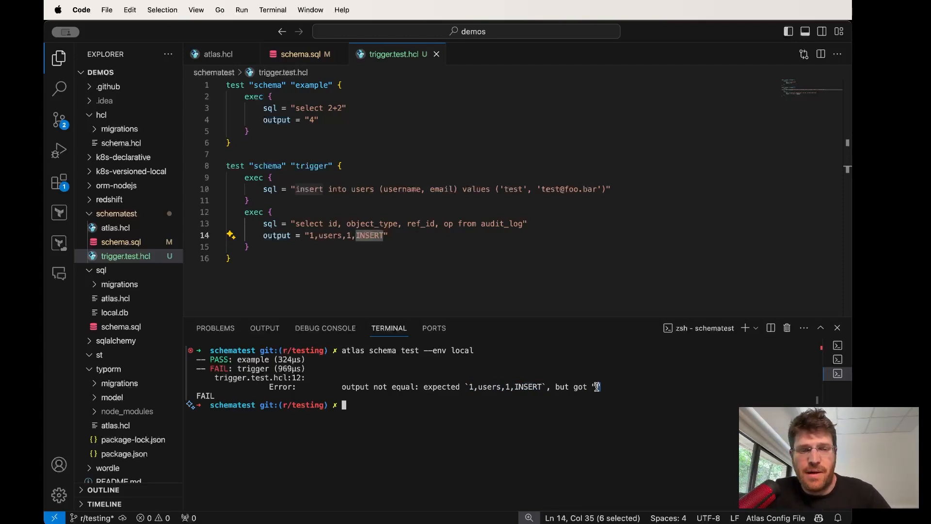
pyautogui.moveTo(264, 328)
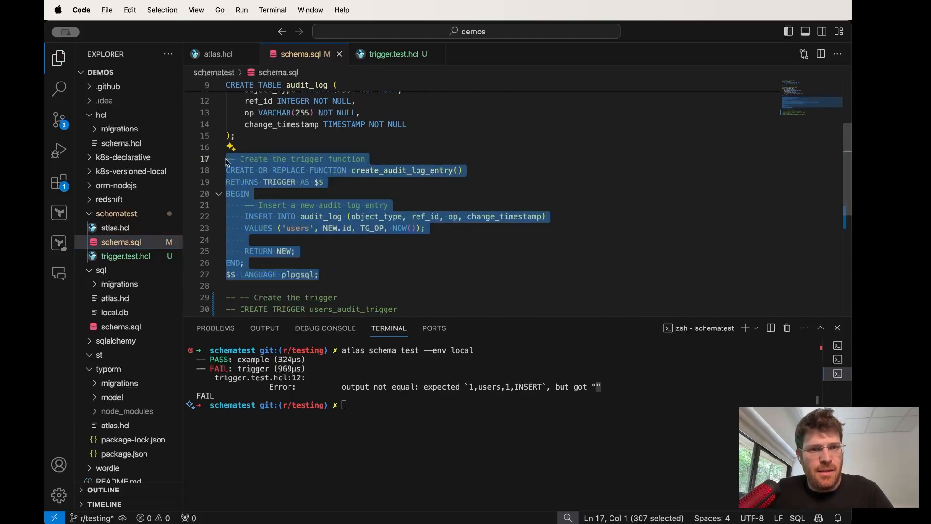
# Rerun atlas schema test --env local with the function restored; the trigger test still returns empty output
pyautogui.doubleClick(401, 170)
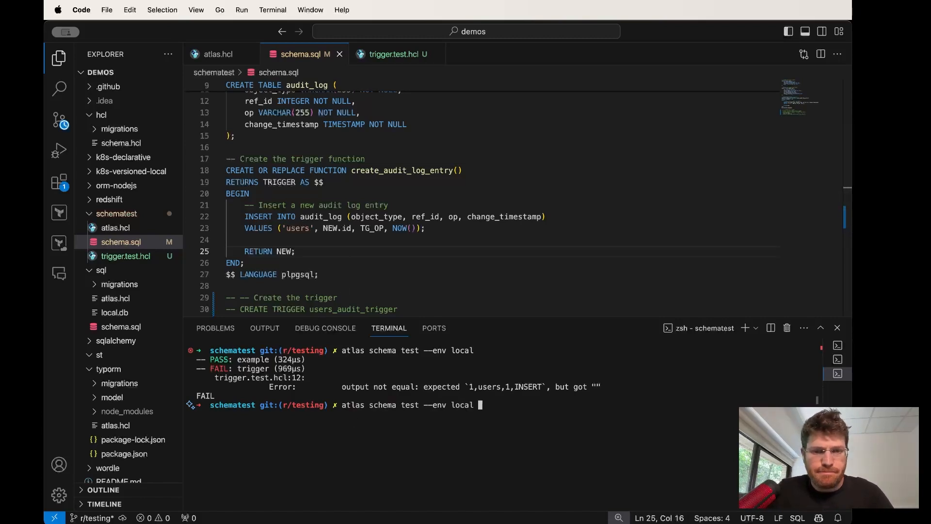
pyautogui.press('Return')
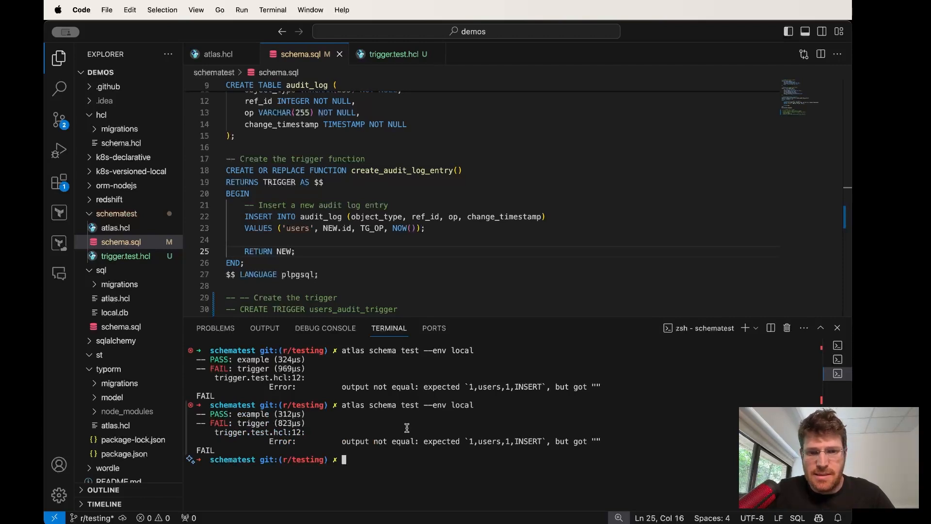
pyautogui.scroll(-3)
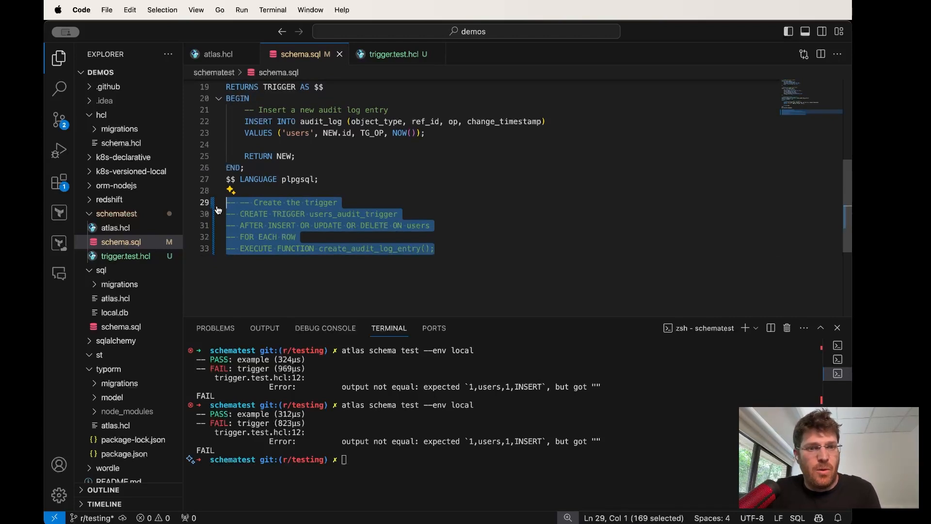
# Uncomment users_audit_trigger in schema.sql, confirm atlas schema test passes, and bring up trigger.test.hcl
pyautogui.press('cmd+/')
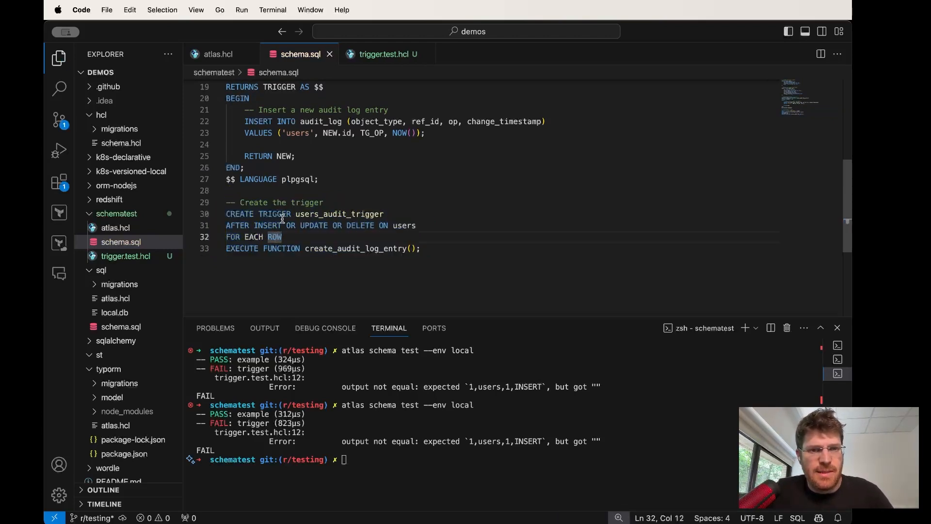
pyautogui.doubleClick(314, 225)
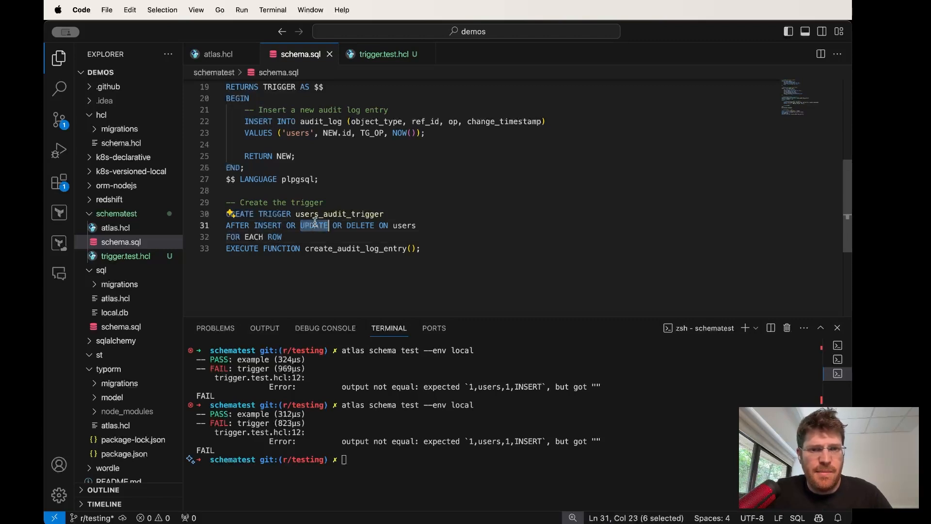
pyautogui.doubleClick(355, 248)
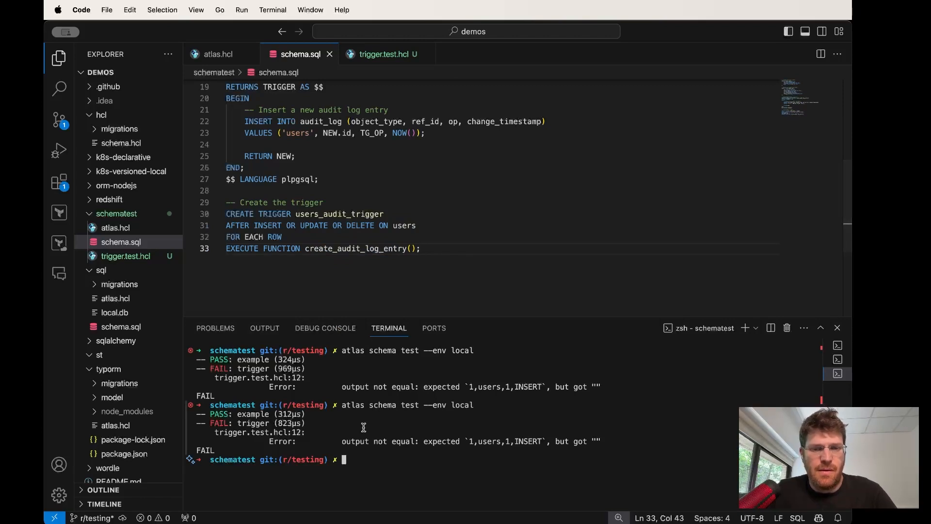
pyautogui.write('atlas schema test --env local')
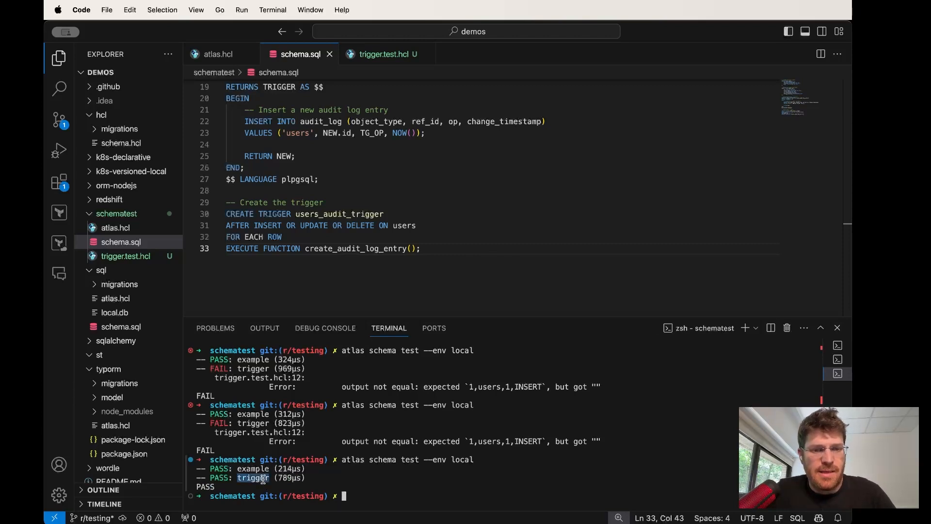
pyautogui.tripleClick(261, 477)
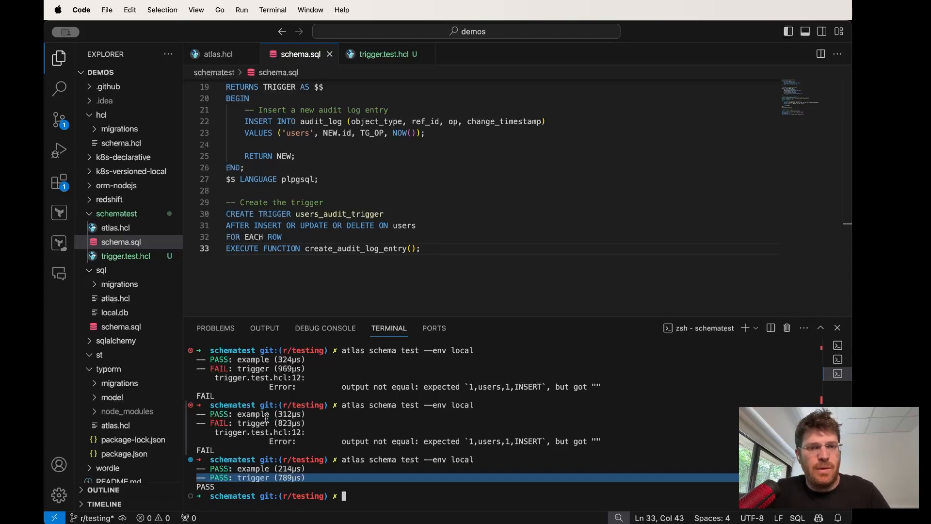
pyautogui.click(383, 54)
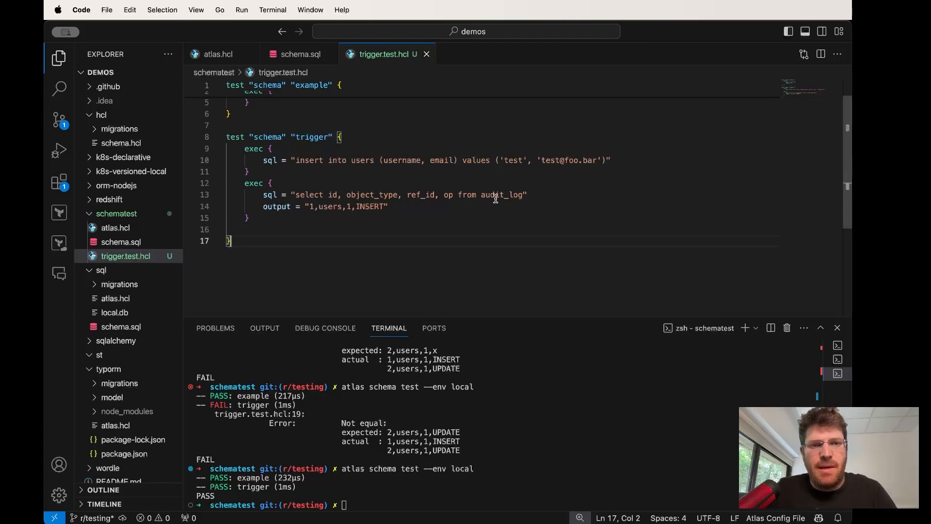
# Add an exec updating the user's email and an assert checking audit_log for an UPDATE row with ref_id 1
pyautogui.click(247, 229)
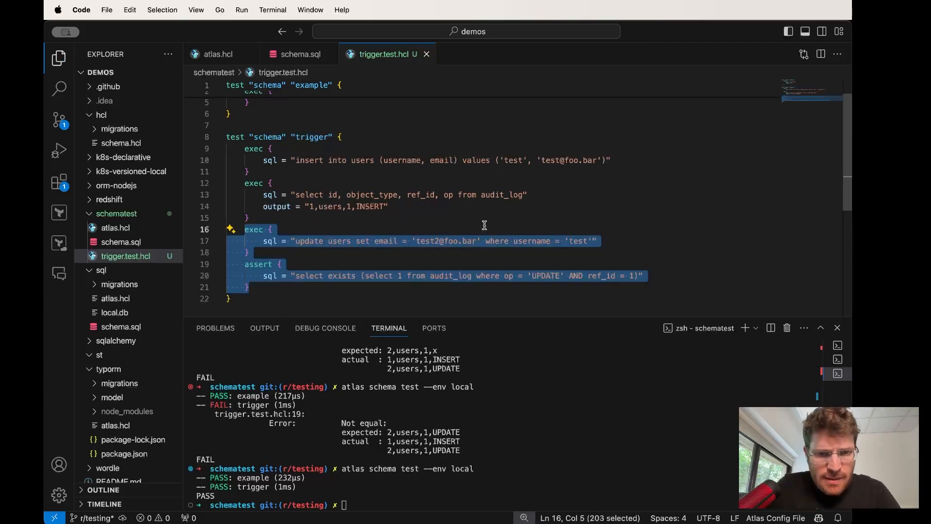
pyautogui.moveTo(346, 212)
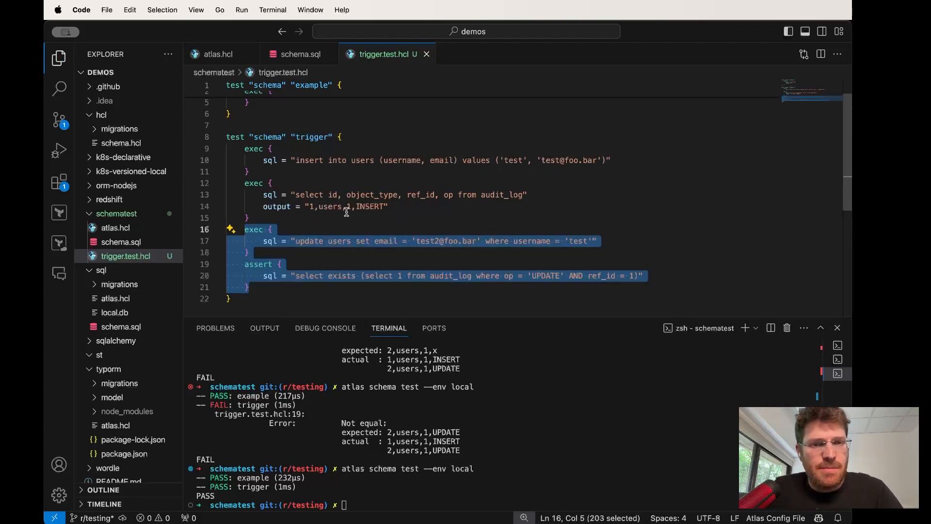
pyautogui.doubleClick(309, 240)
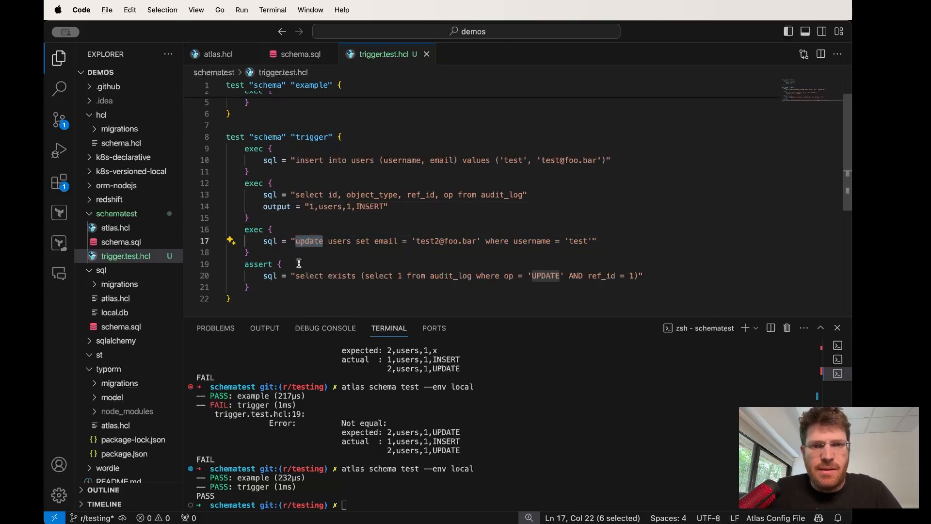
pyautogui.moveTo(363, 218)
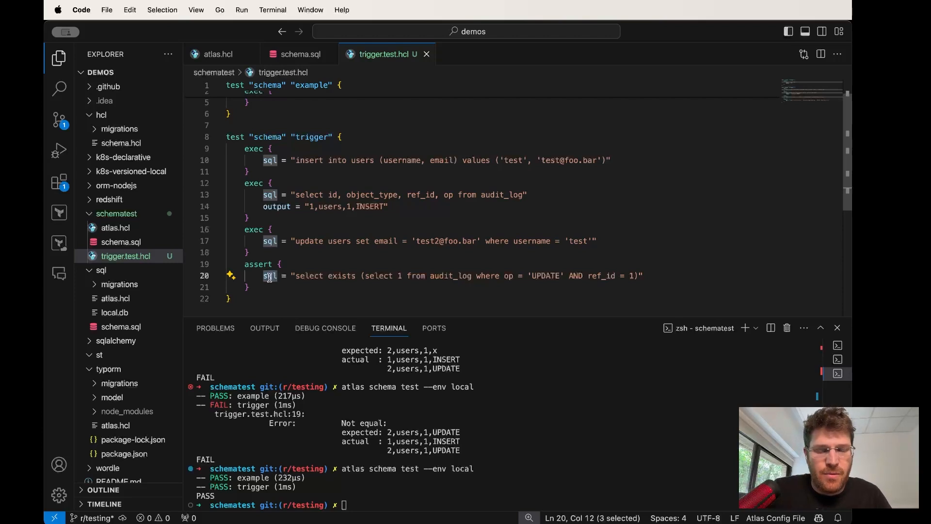
pyautogui.doubleClick(308, 276)
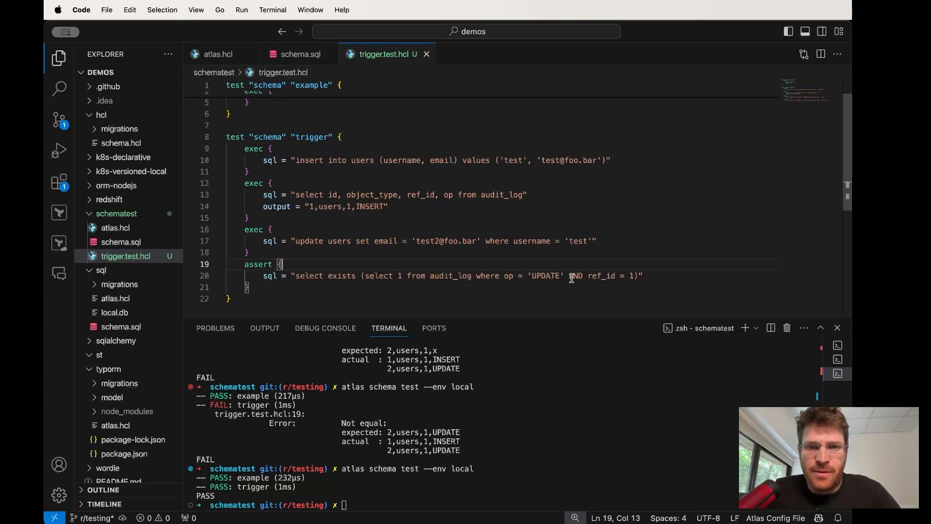
pyautogui.doubleClick(544, 275)
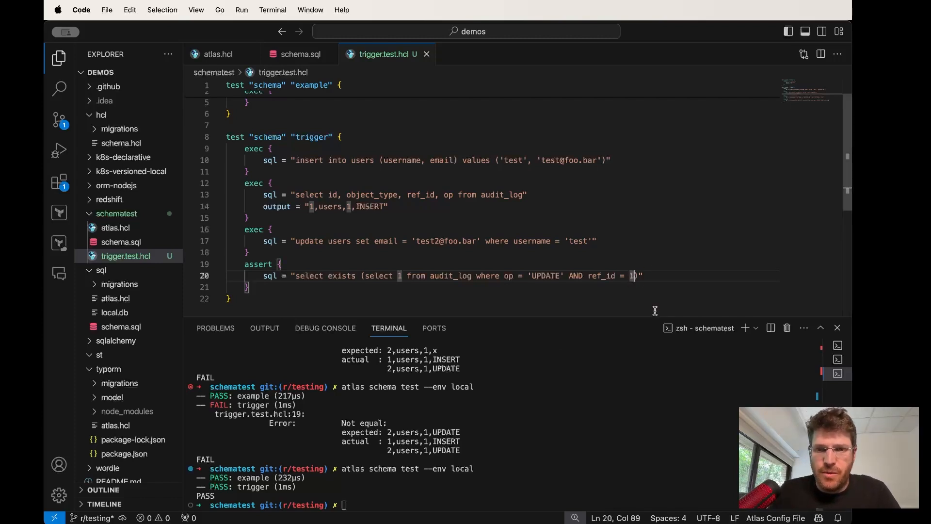
# Set the assert's ref_id to 100, see the trigger test fail, then restore it to 1
pyautogui.write('00')
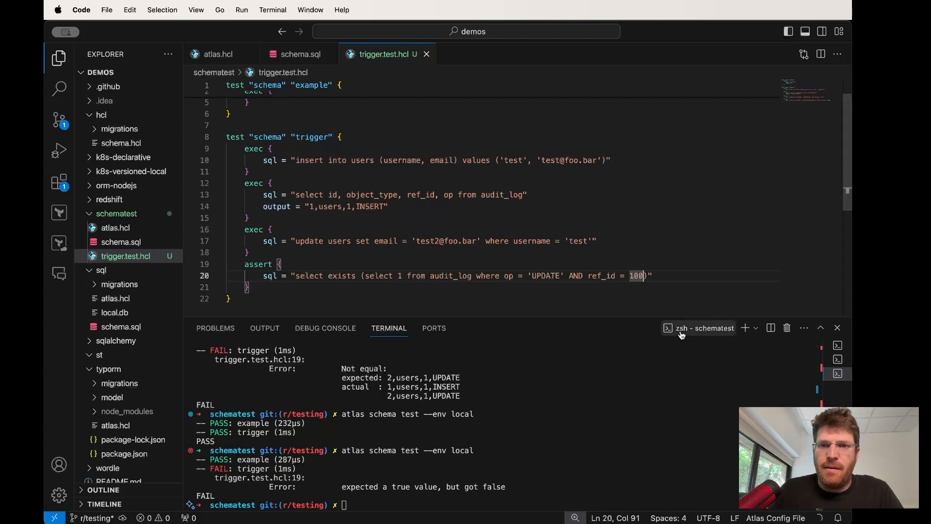
pyautogui.write('1')
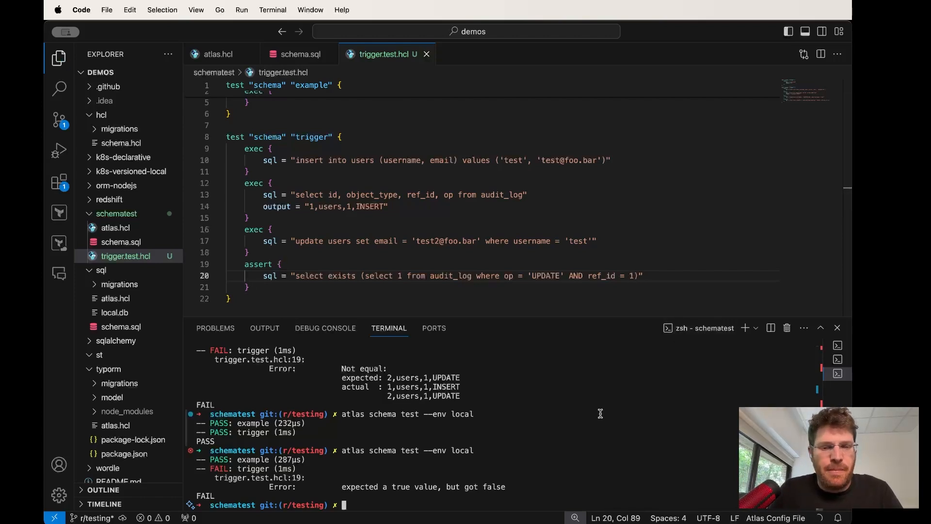